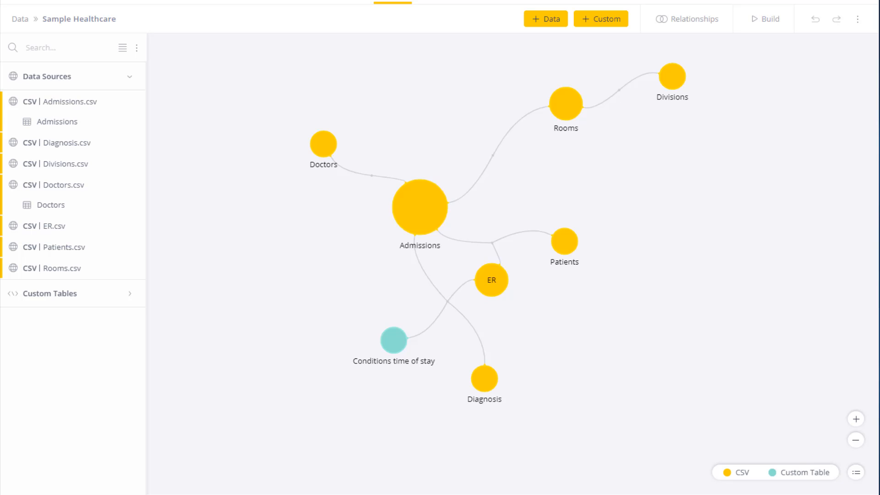
Expand the Admissions table under Admissions.csv to show its field list
{"action": "left_click", "coordinate": [56, 121]}
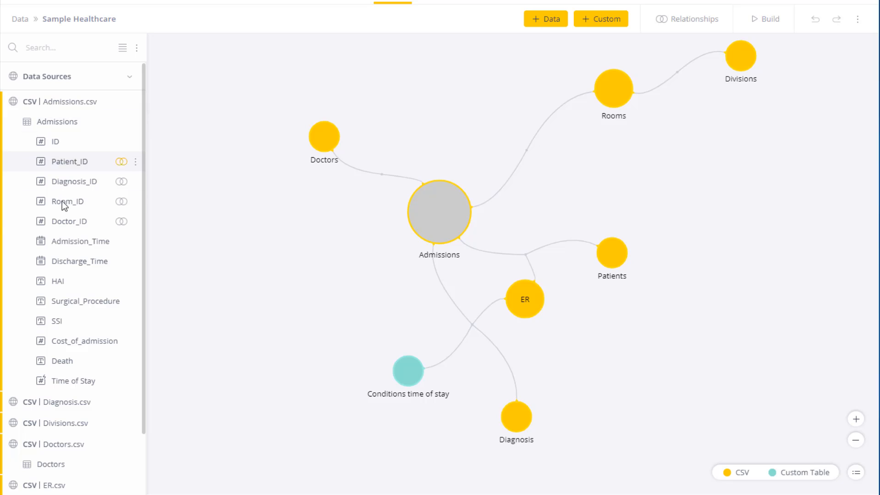
{"action": "mouse_move", "coordinate": [296, 237]}
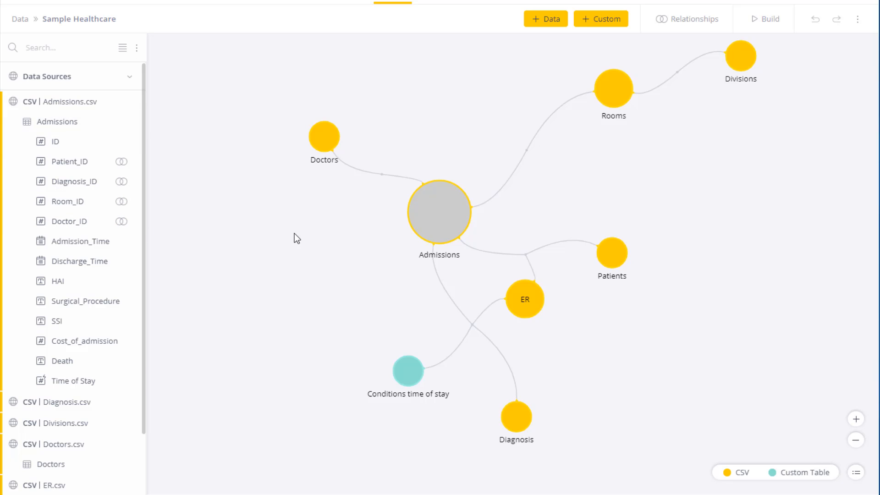
{"action": "mouse_move", "coordinate": [324, 136]}
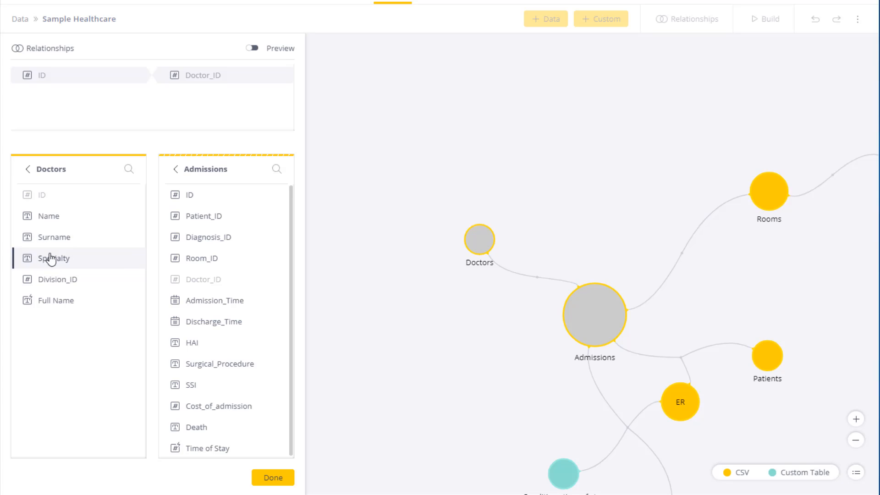
Close the Doctors–Admissions relationship view and add a custom column to Admissions
{"action": "left_click", "coordinate": [273, 477]}
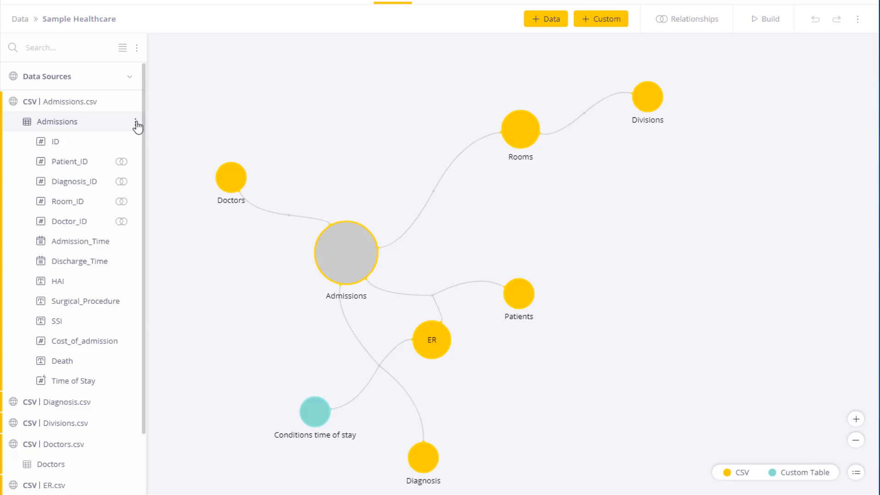
{"action": "left_click", "coordinate": [136, 122]}
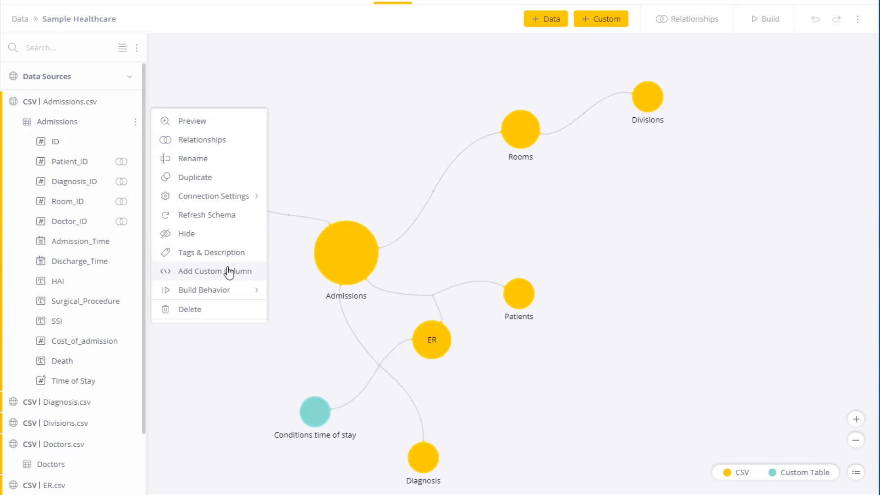
{"action": "left_click", "coordinate": [206, 271]}
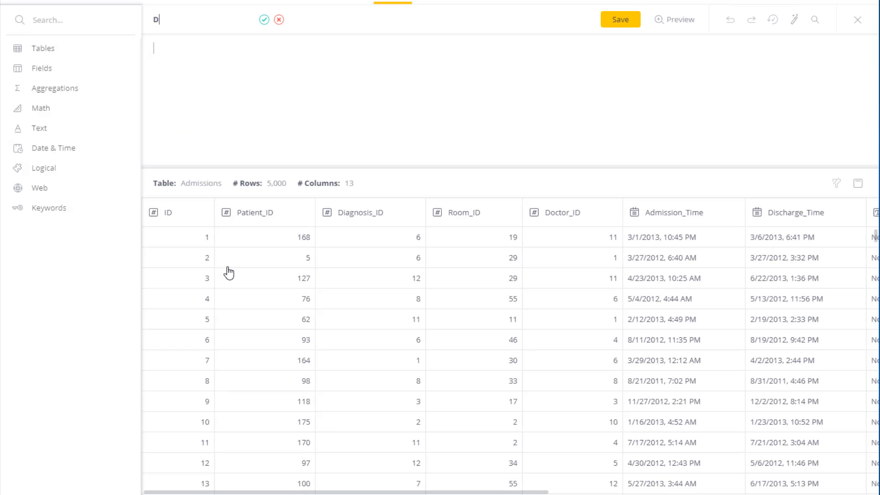
Name the column Doctor_Name and insert the Lookup function from the Logical category
{"action": "type", "text": "octor_Name"}
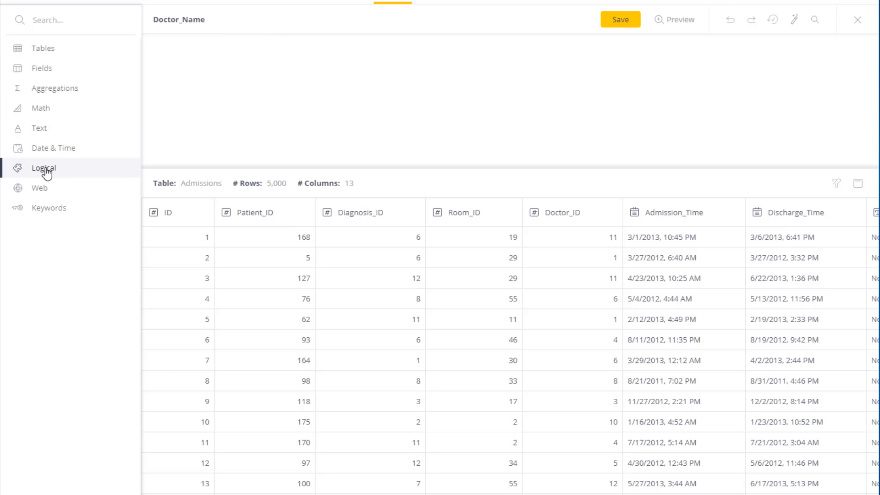
{"action": "left_click", "coordinate": [43, 168]}
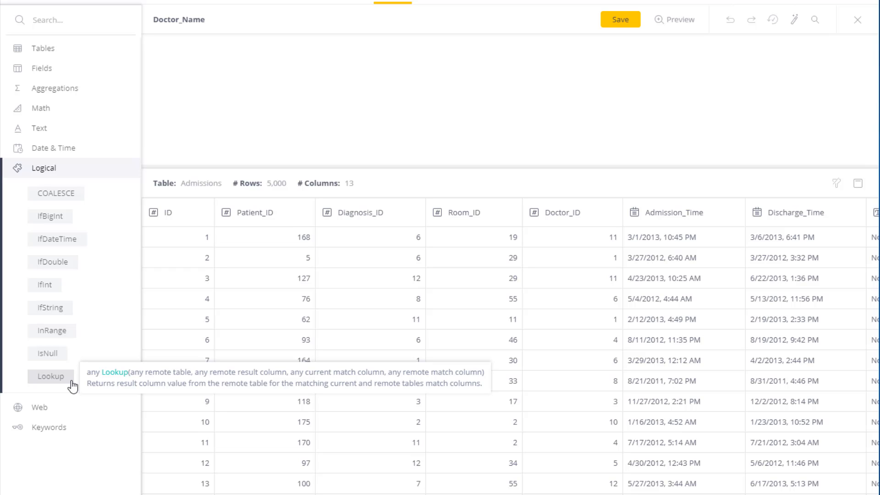
{"action": "left_click", "coordinate": [50, 377]}
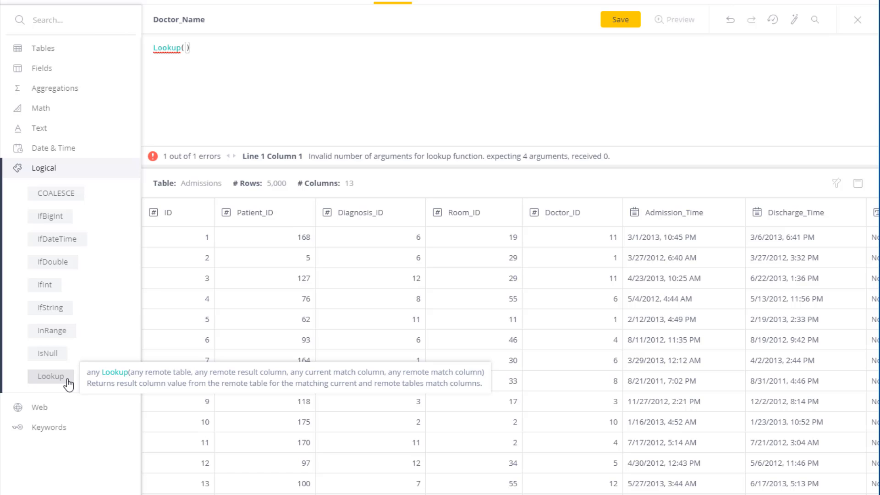
{"action": "mouse_move", "coordinate": [45, 48]}
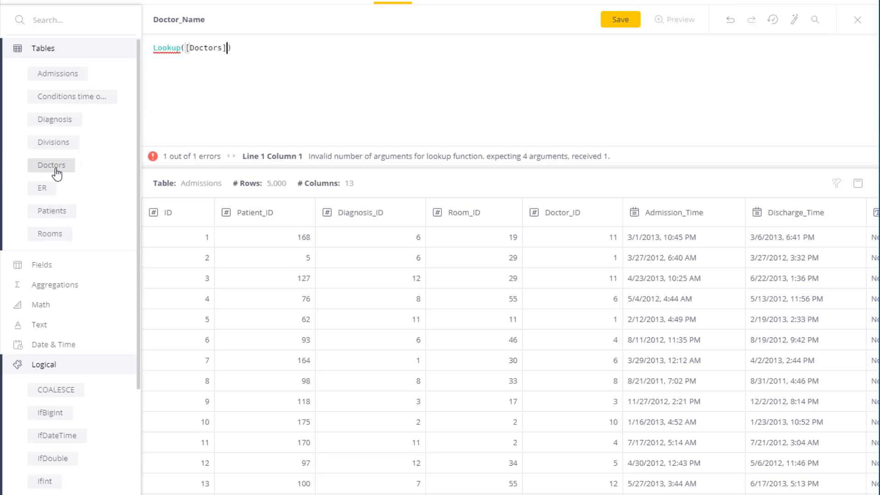
Complete the formula as Lookup([Doctors],[Full Name],[Doctor_ID],[ID])
{"action": "type", "text": ",[Full"}
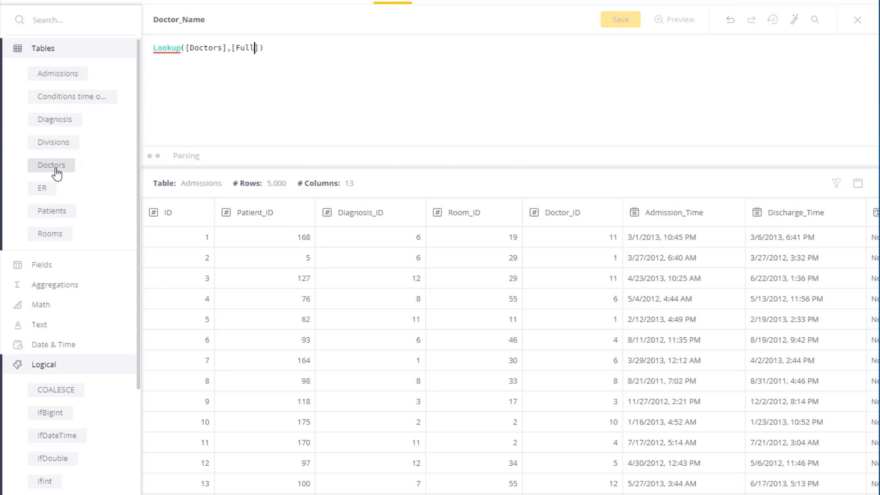
{"action": "type", "text": "Name],"}
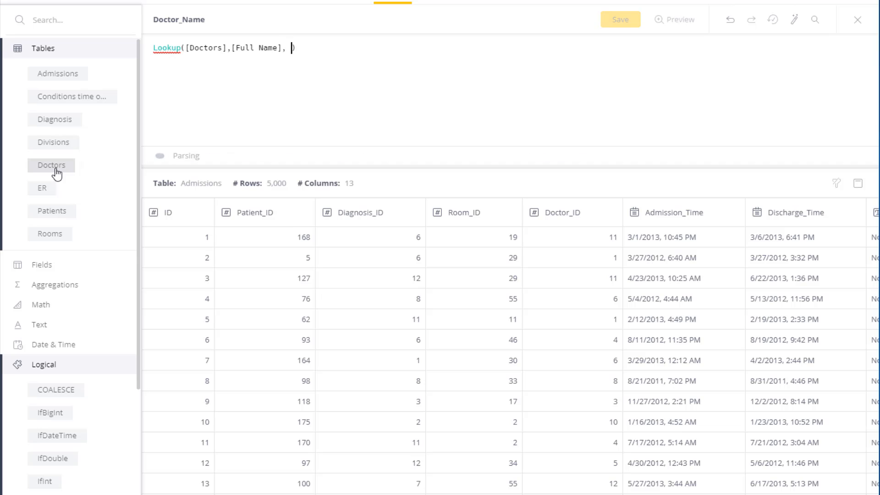
{"action": "left_click", "coordinate": [40, 265]}
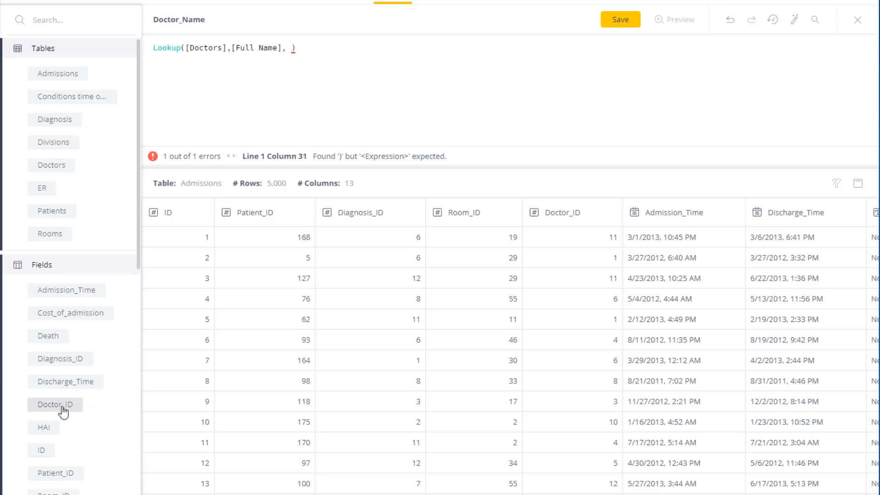
{"action": "left_click", "coordinate": [55, 404]}
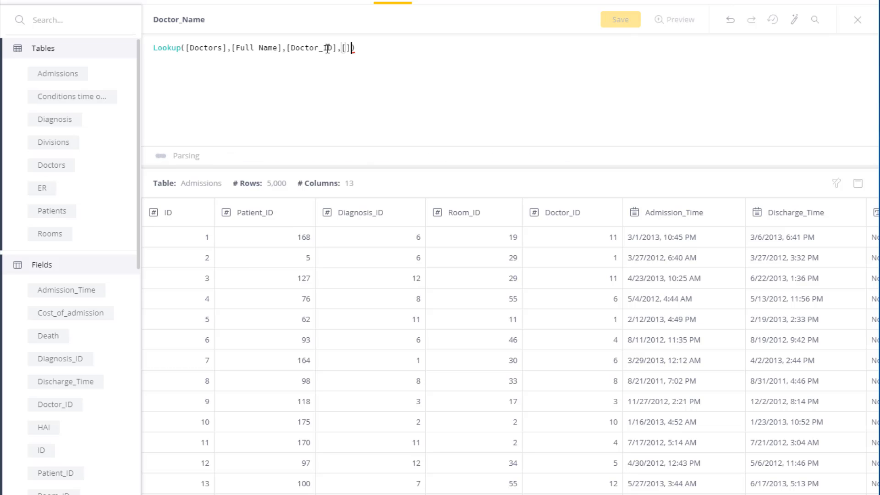
{"action": "type", "text": "ID"}
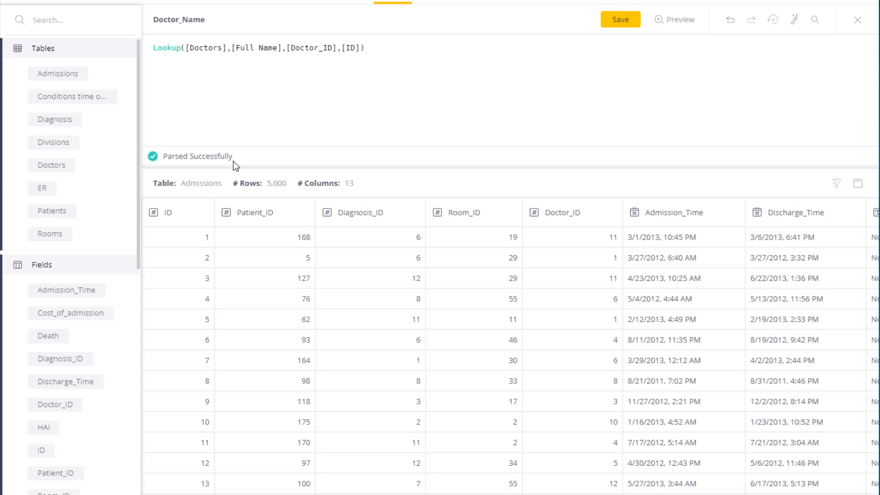
{"action": "mouse_move", "coordinate": [225, 163]}
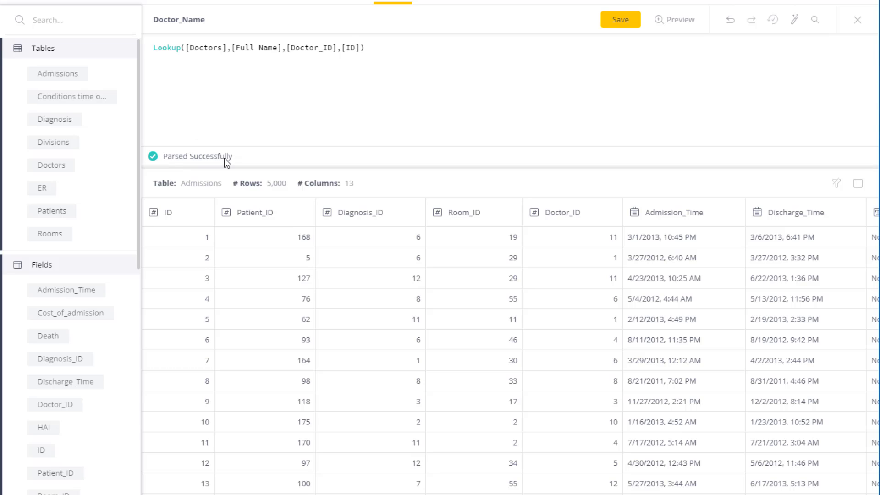
{"action": "mouse_move", "coordinate": [683, 19]}
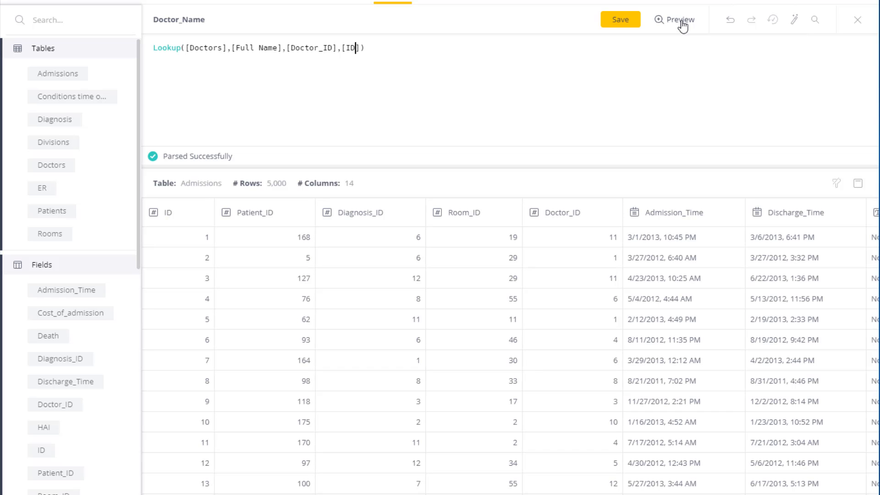
{"action": "scroll", "scroll_direction": "right", "scroll_amount": 3}
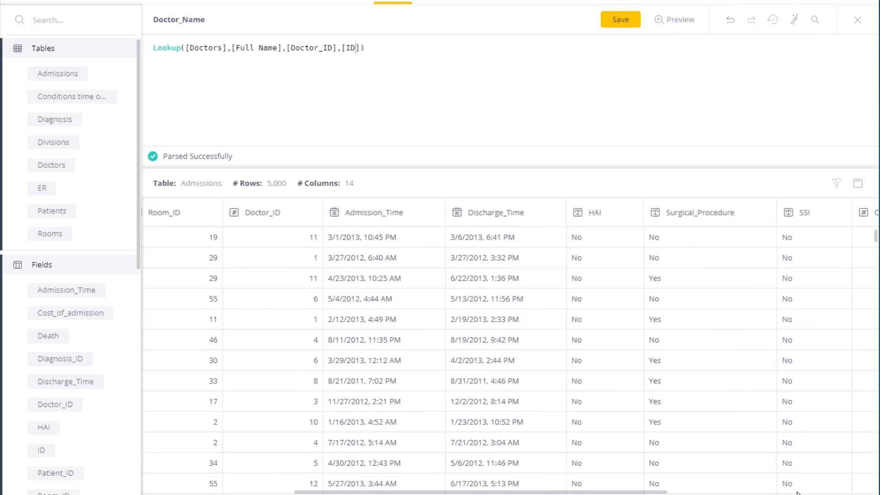
{"action": "scroll", "scroll_direction": "right", "scroll_amount": 3}
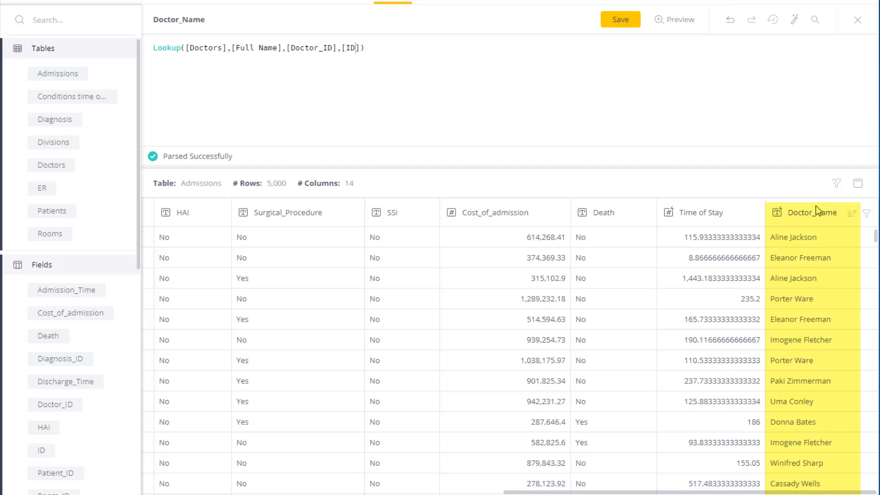
{"action": "mouse_move", "coordinate": [815, 386]}
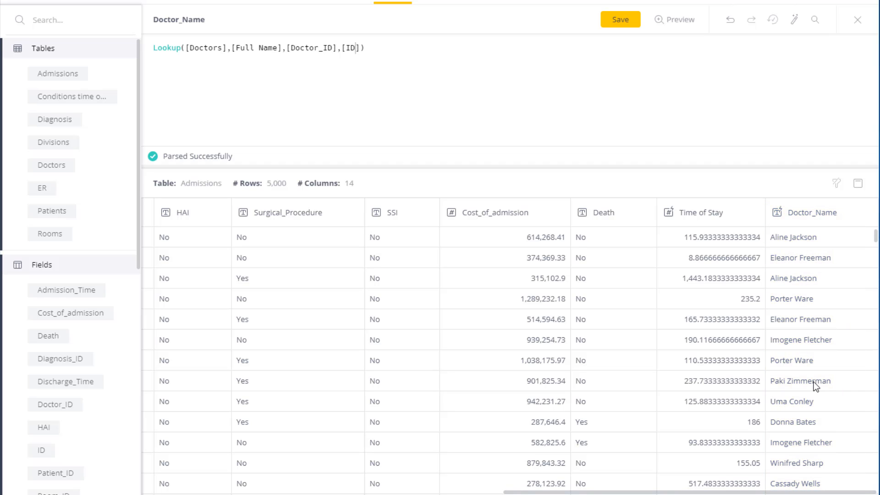